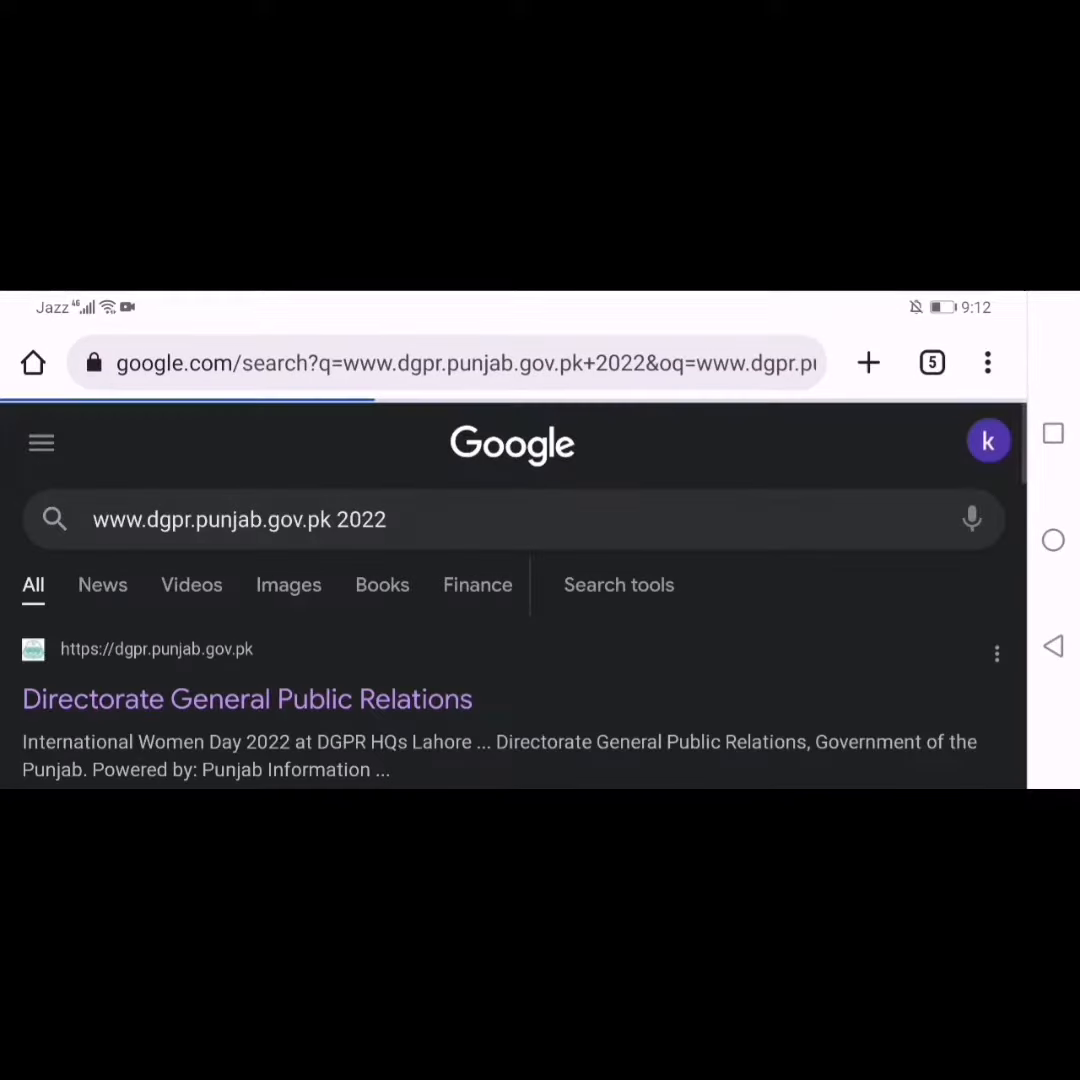
Open the Directorate General Public Relations result to load dgpr.punjab.gov.pk.
scroll("down", 3)
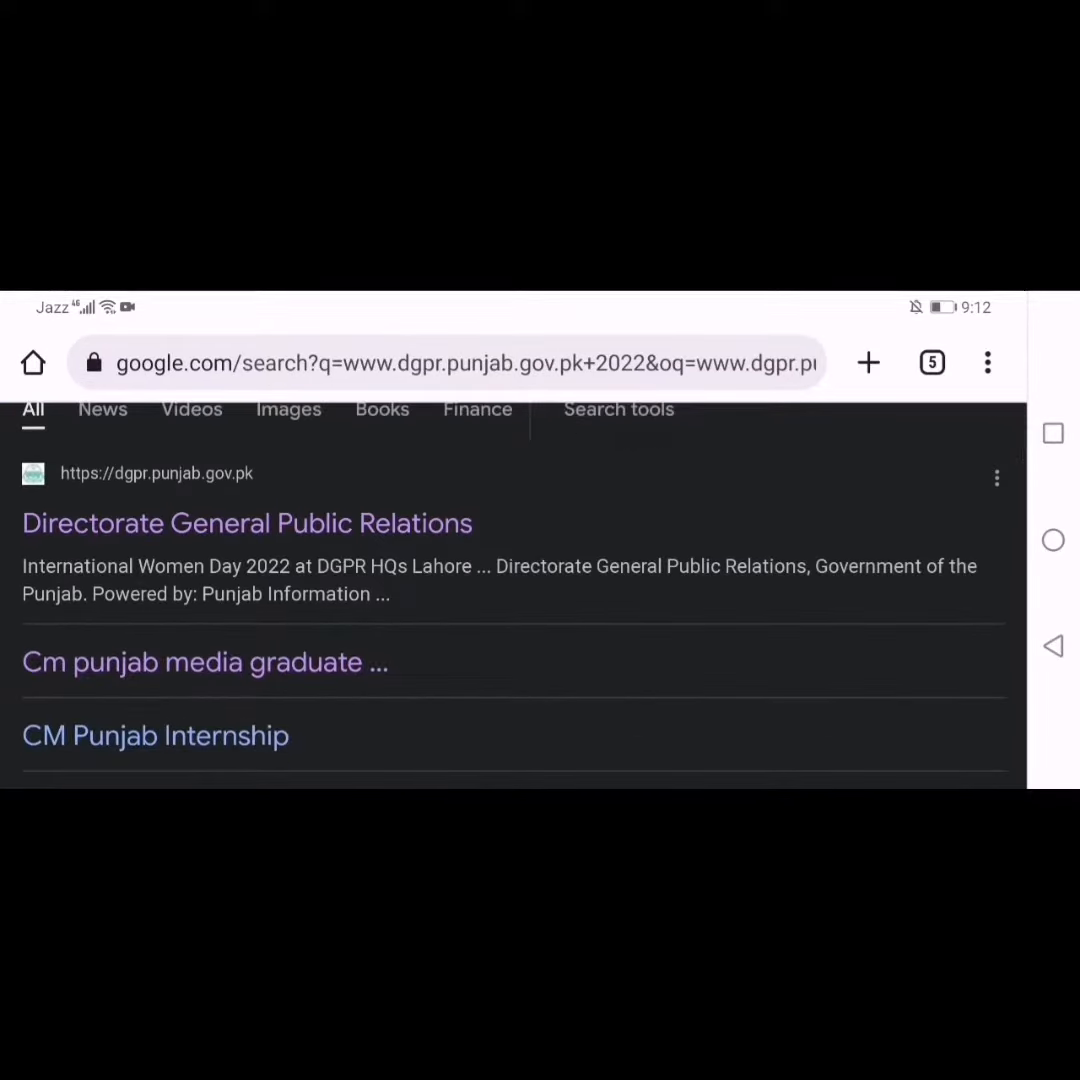
left_click(248, 524)
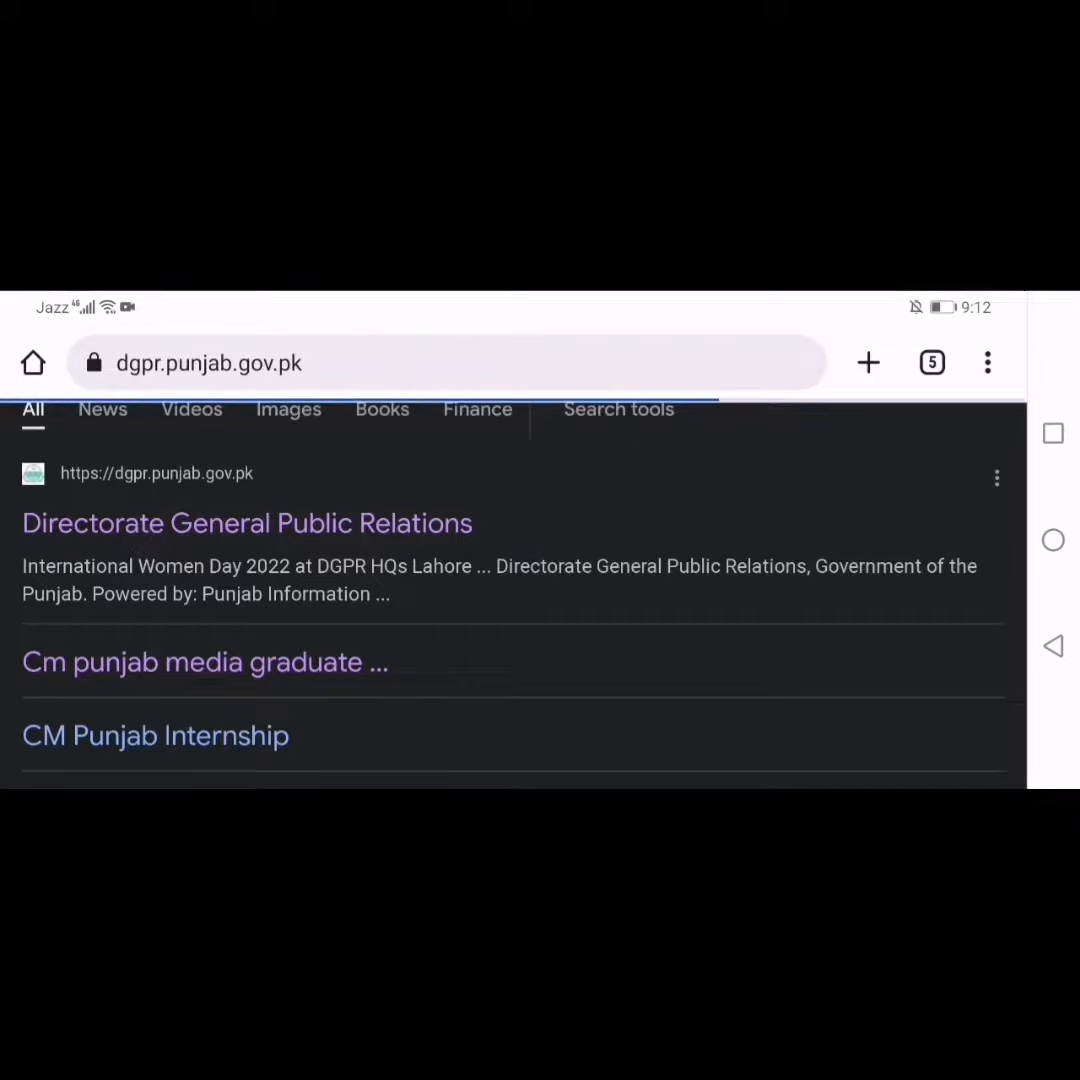
Navigate via the site menu's CM Internship link to the 2022-23 internship application page.
left_click(248, 524)
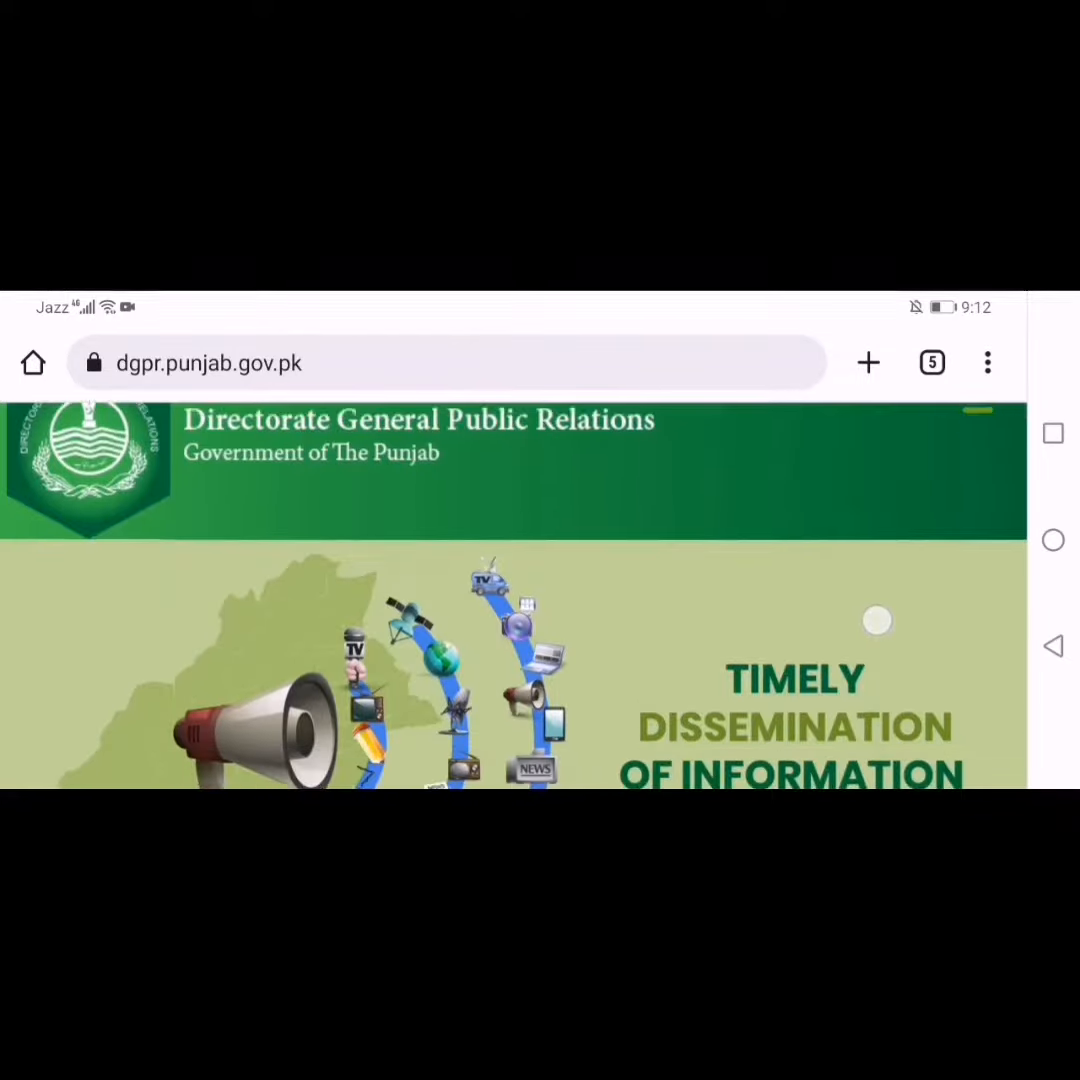
scroll("down", 3)
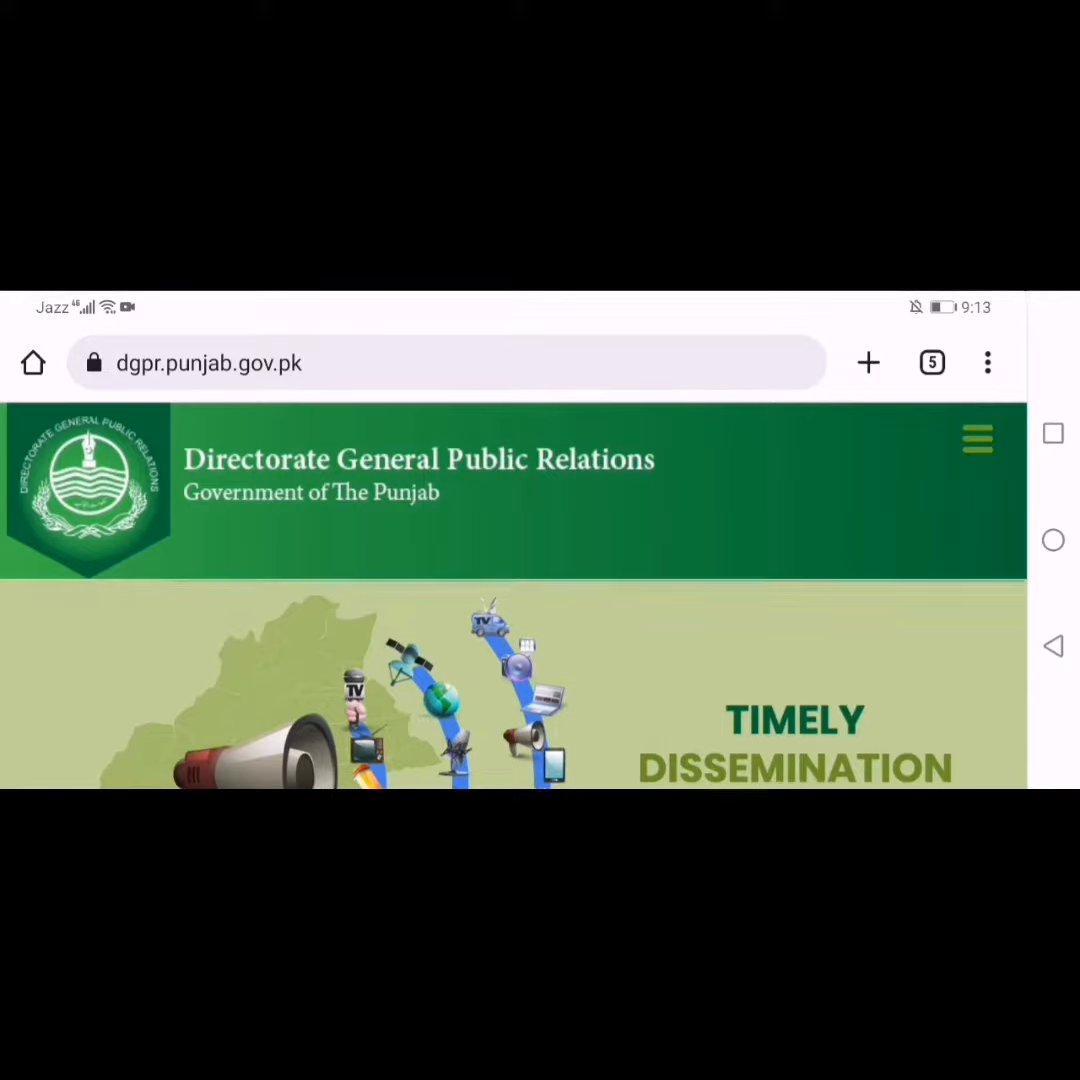
left_click(976, 438)
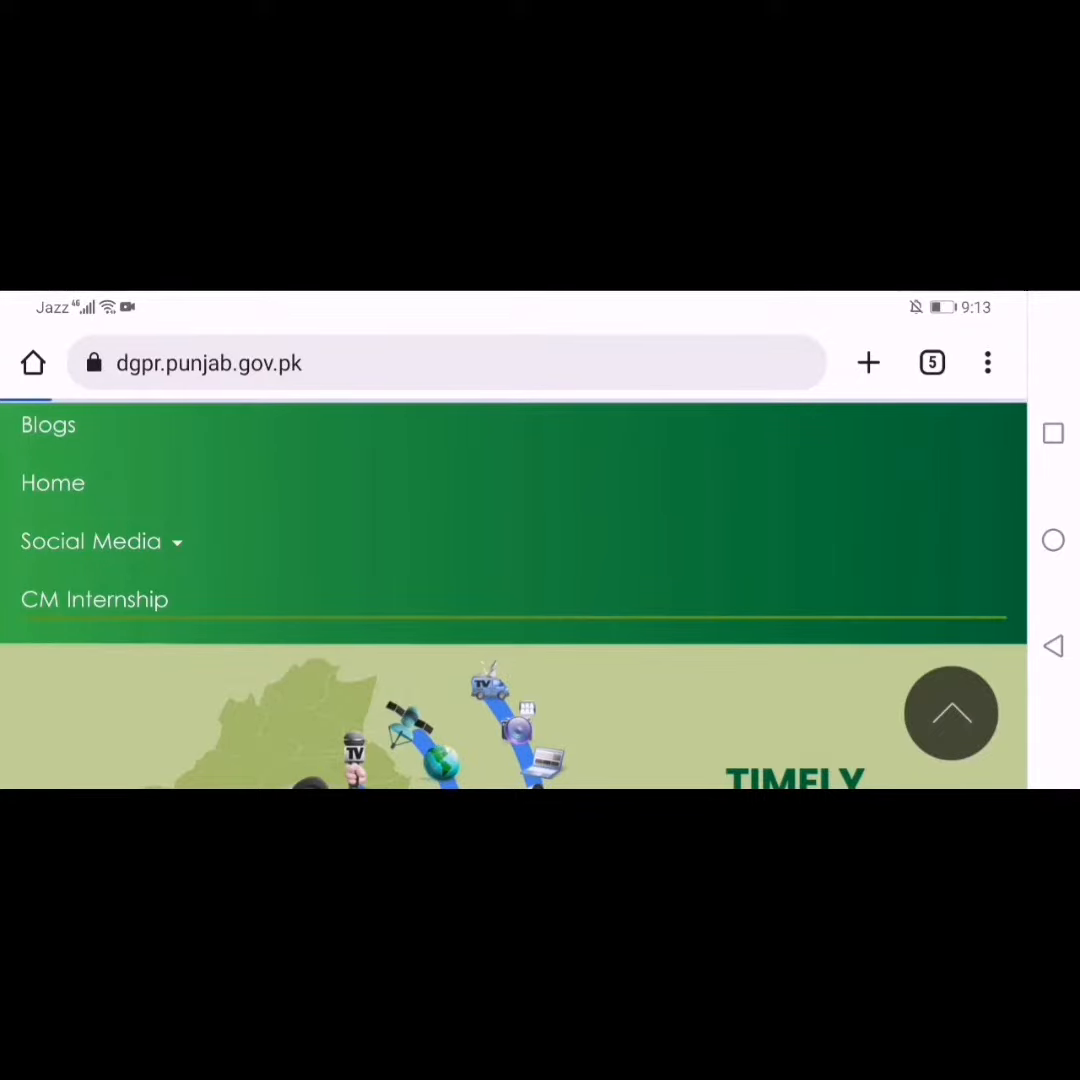
left_click(94, 600)
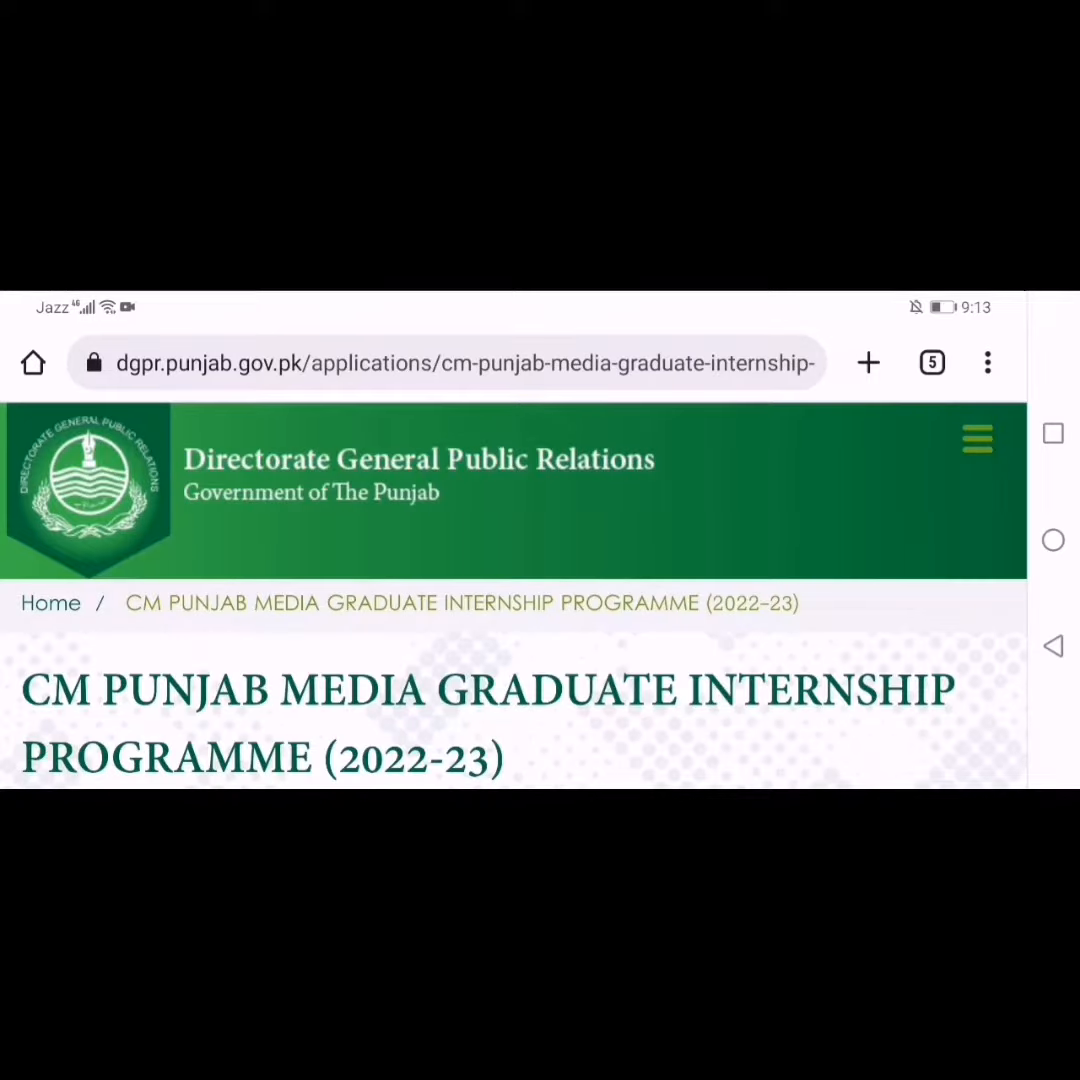